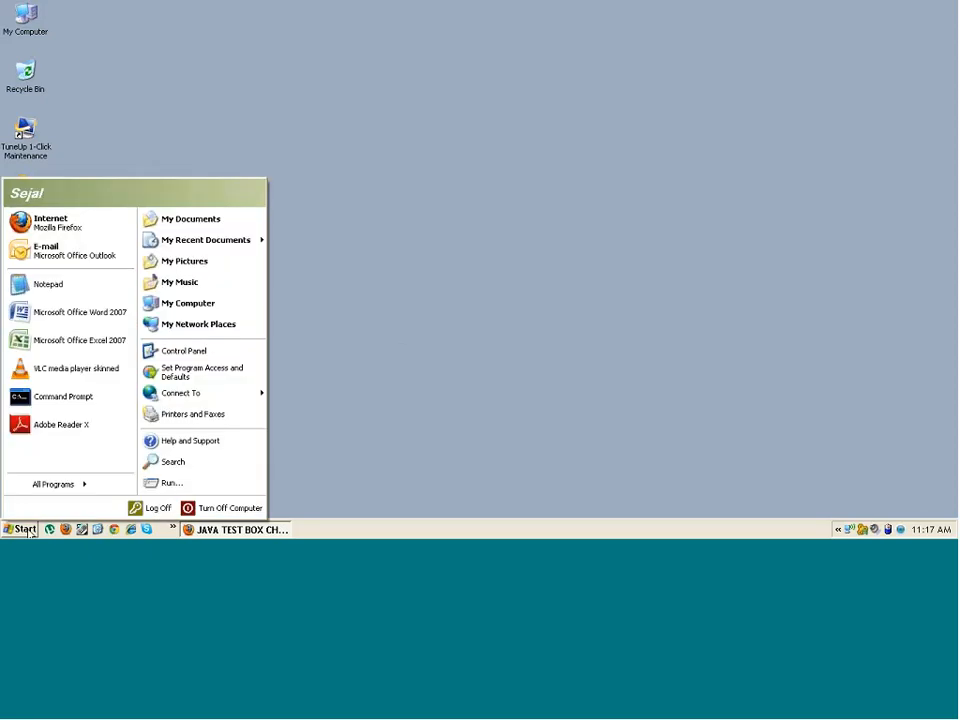
# Launch a blank Notepad document through the Run box with the notepad command
pyautogui.click(172, 482)
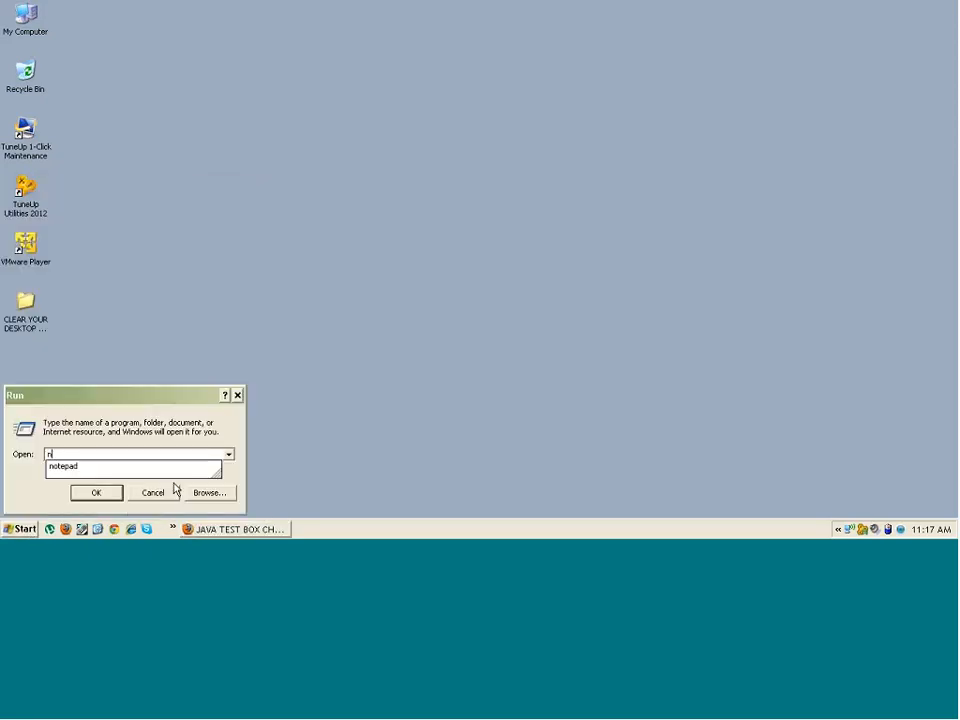
pyautogui.click(96, 492)
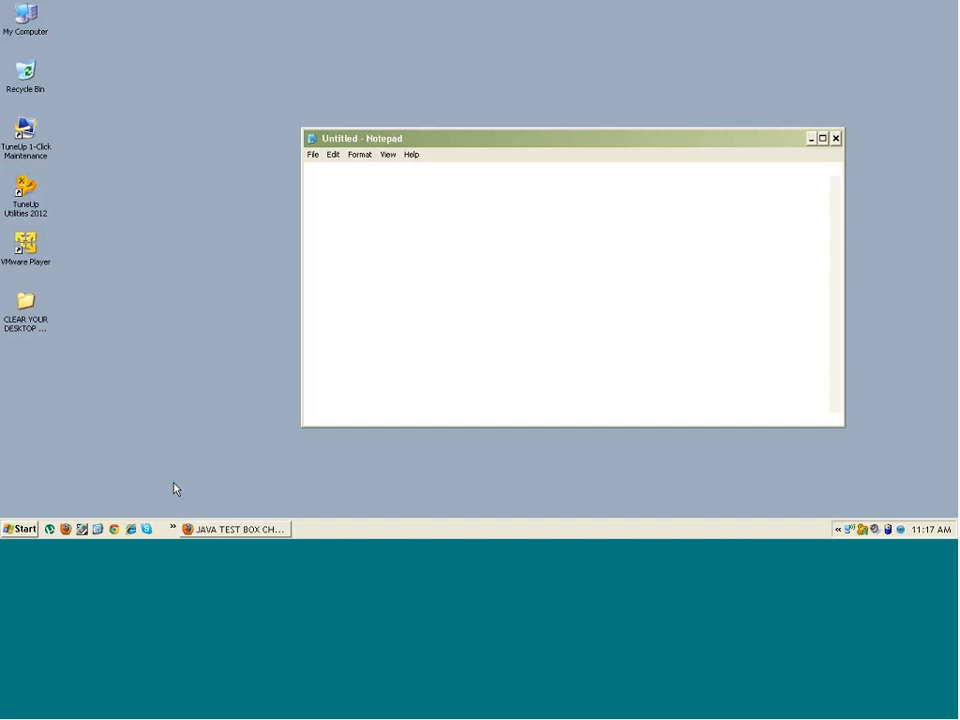
# Write the agenda lines Lr Installation, LR architecture and components
pyautogui.write('Lr')
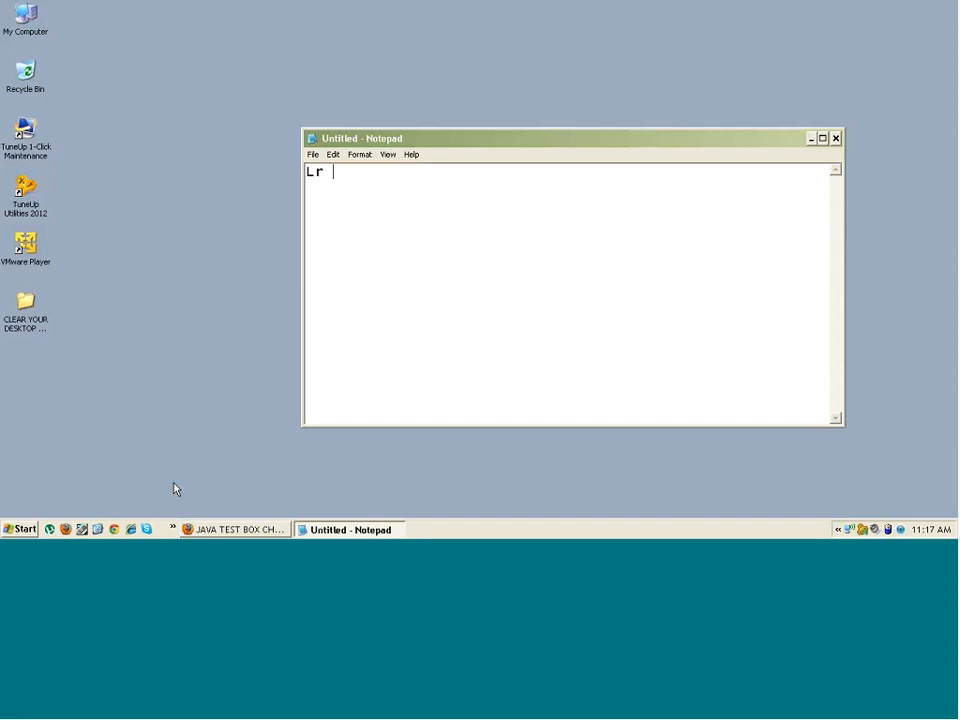
pyautogui.write('Instal')
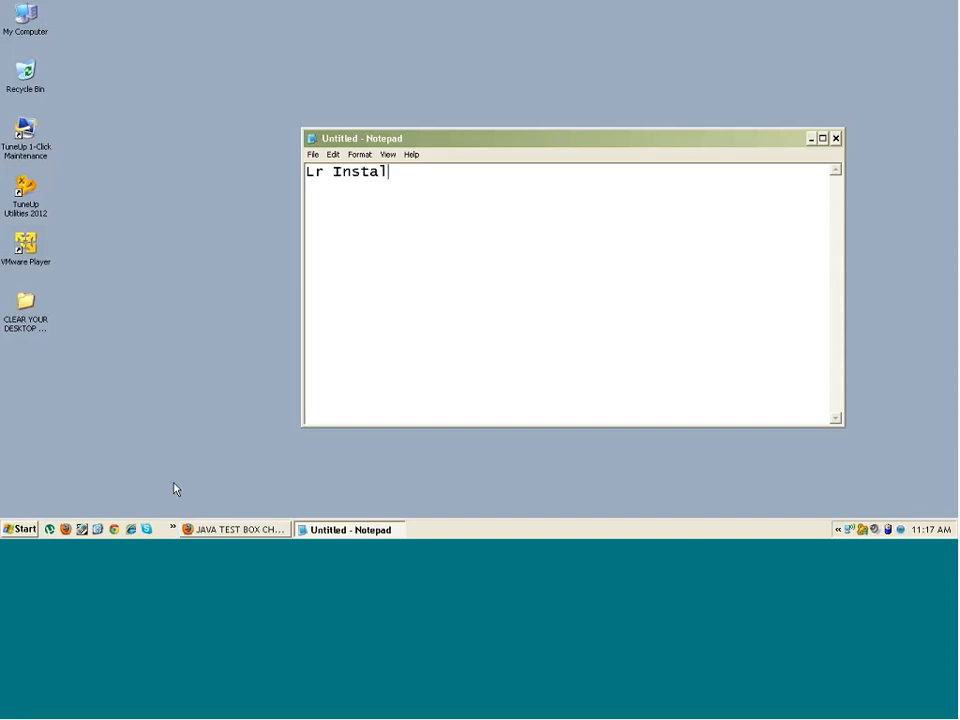
pyautogui.write(';')
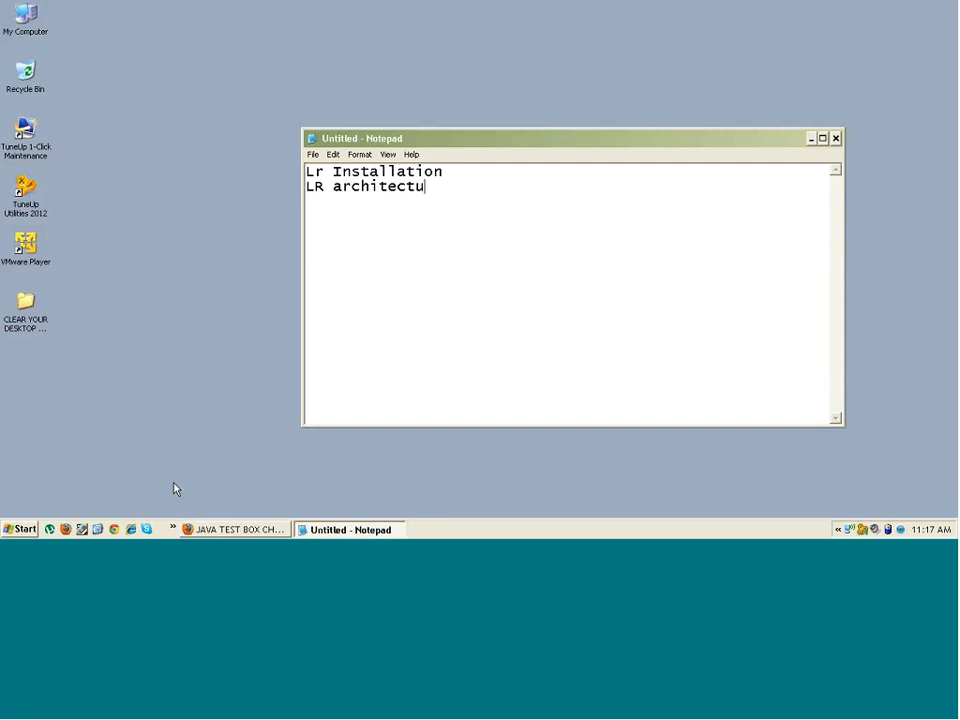
pyautogui.write('re')
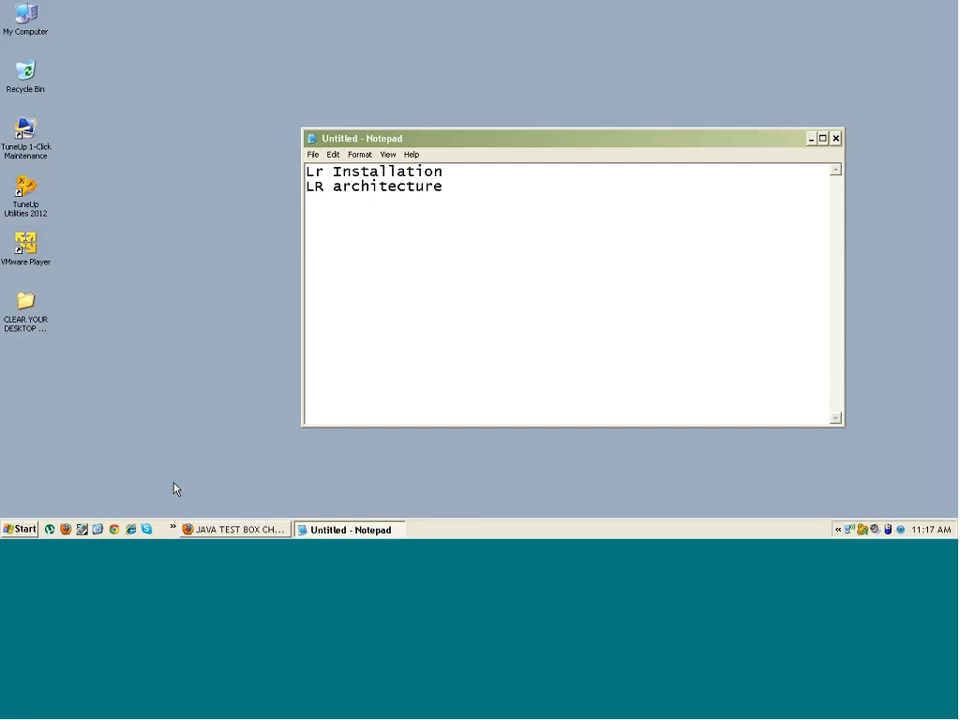
pyautogui.write('com')
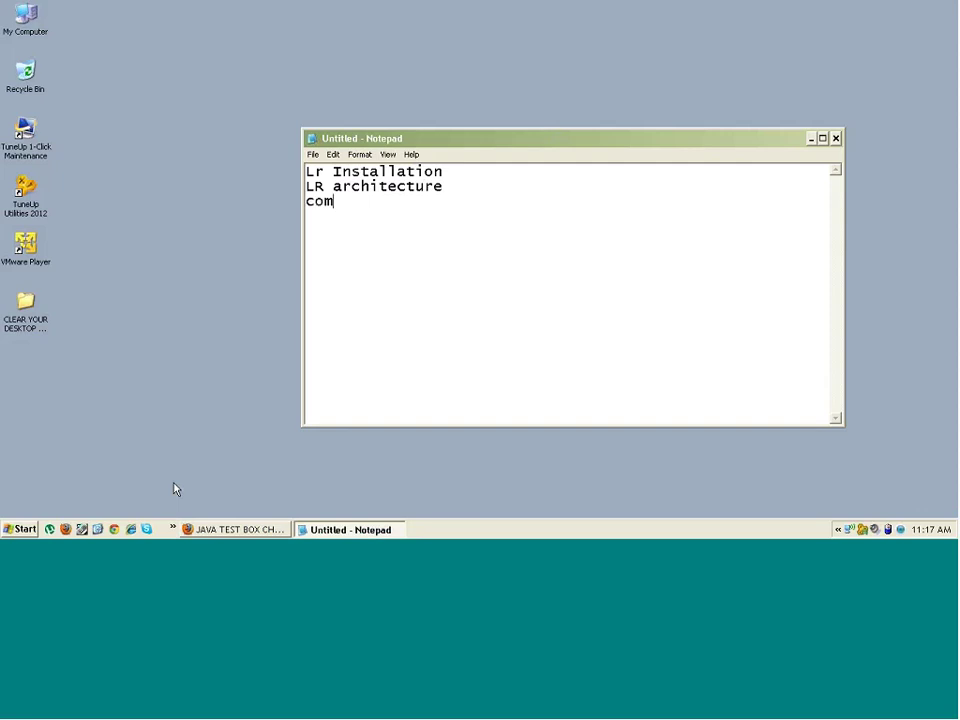
pyautogui.write('pone')
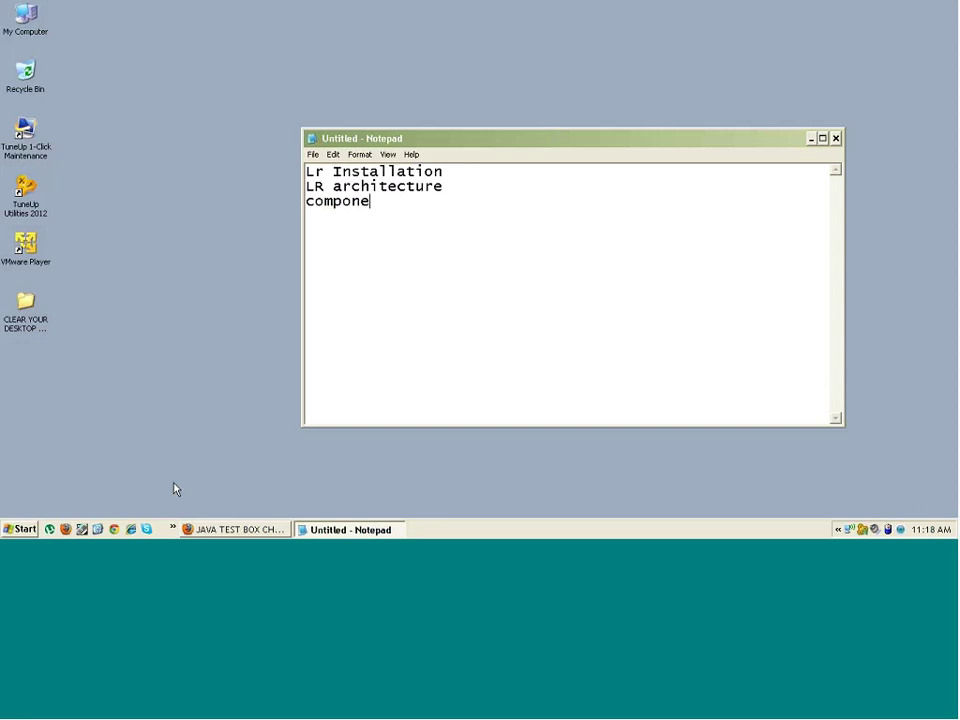
pyautogui.write('nts')
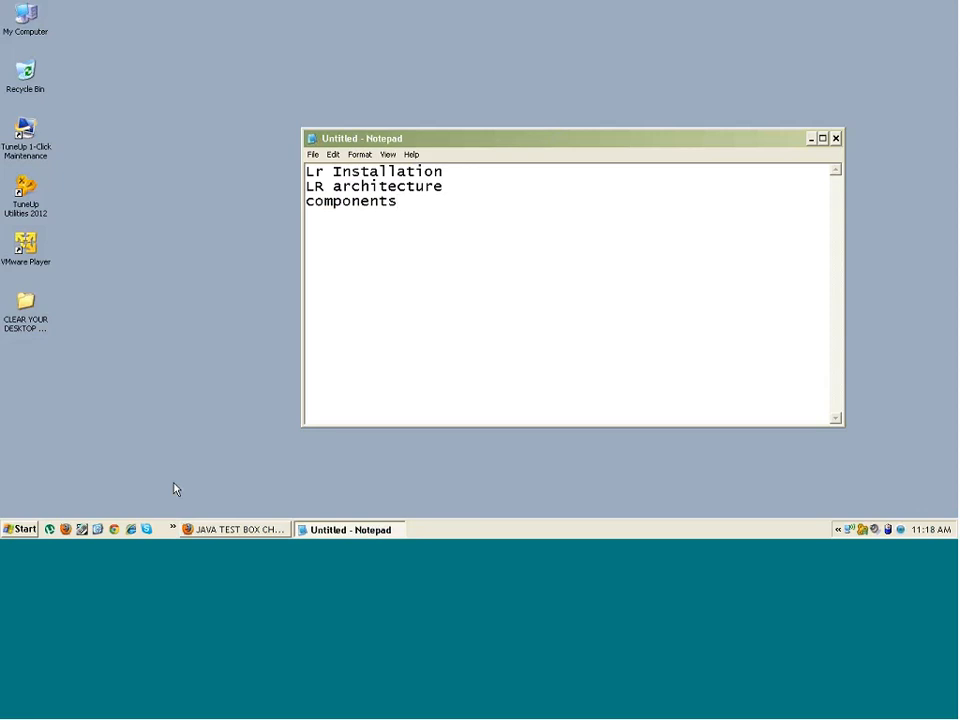
# Add the agenda lines Testing process and Load testing process
pyautogui.write('Te')
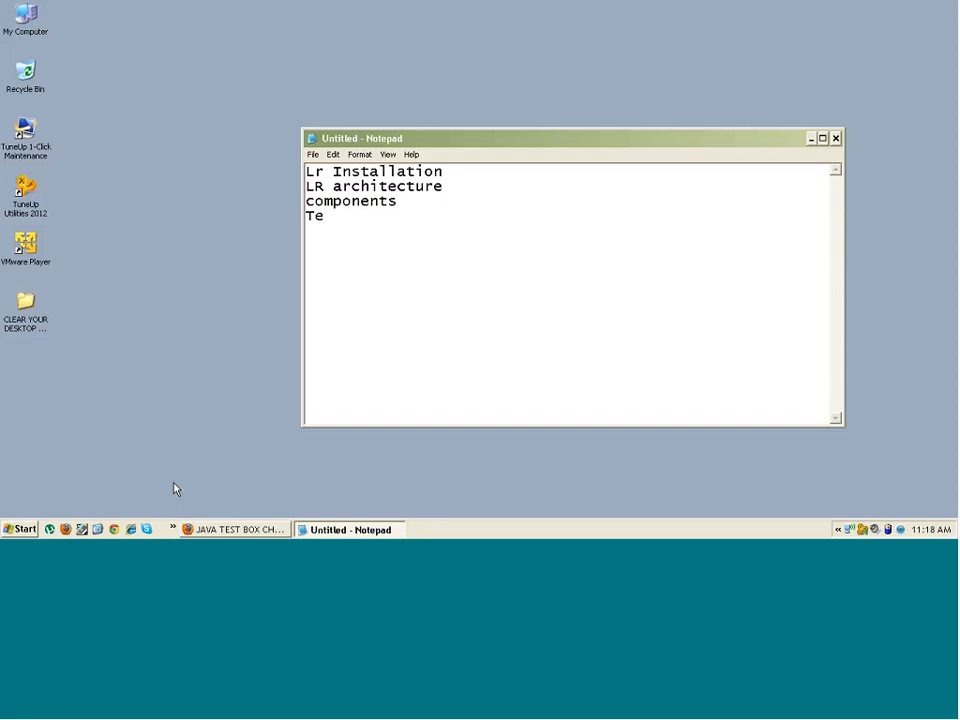
pyautogui.write('sting')
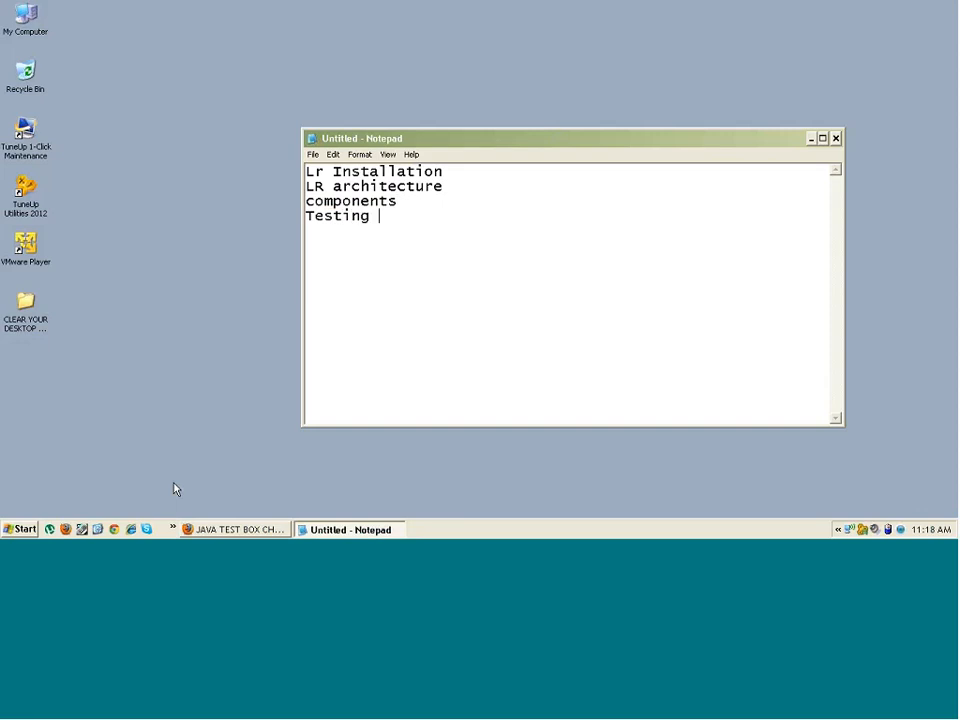
pyautogui.write('process')
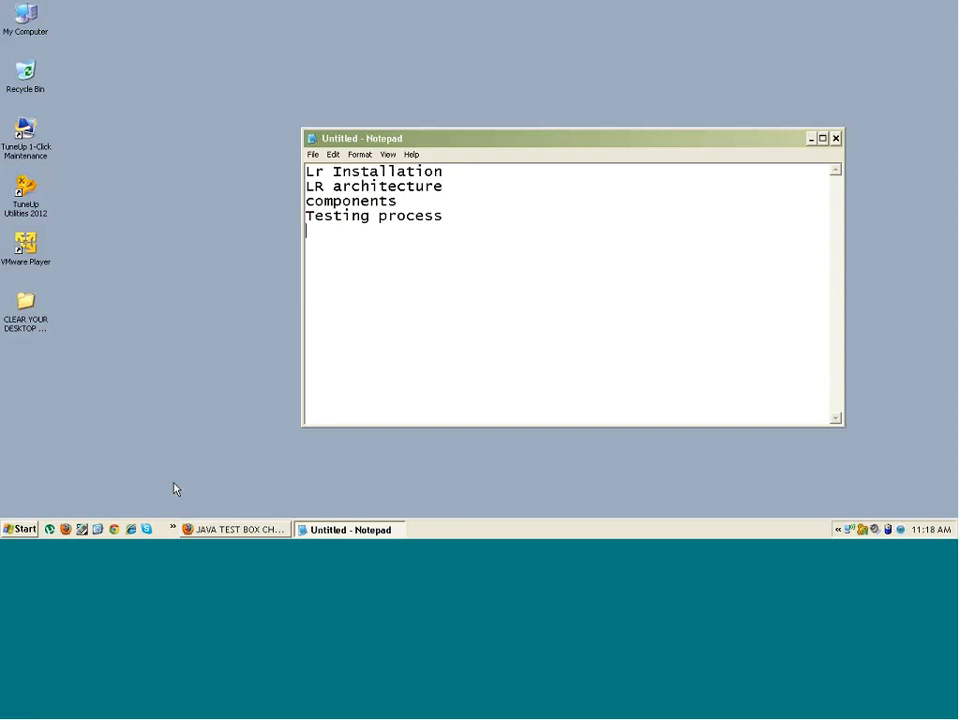
pyautogui.write('Load')
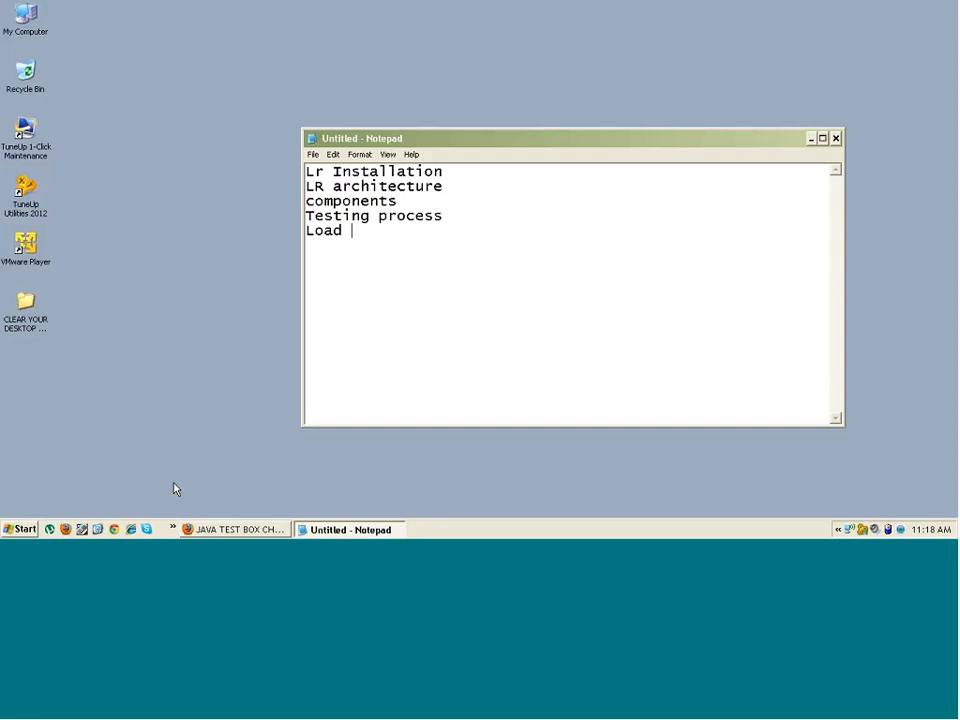
pyautogui.write('te')
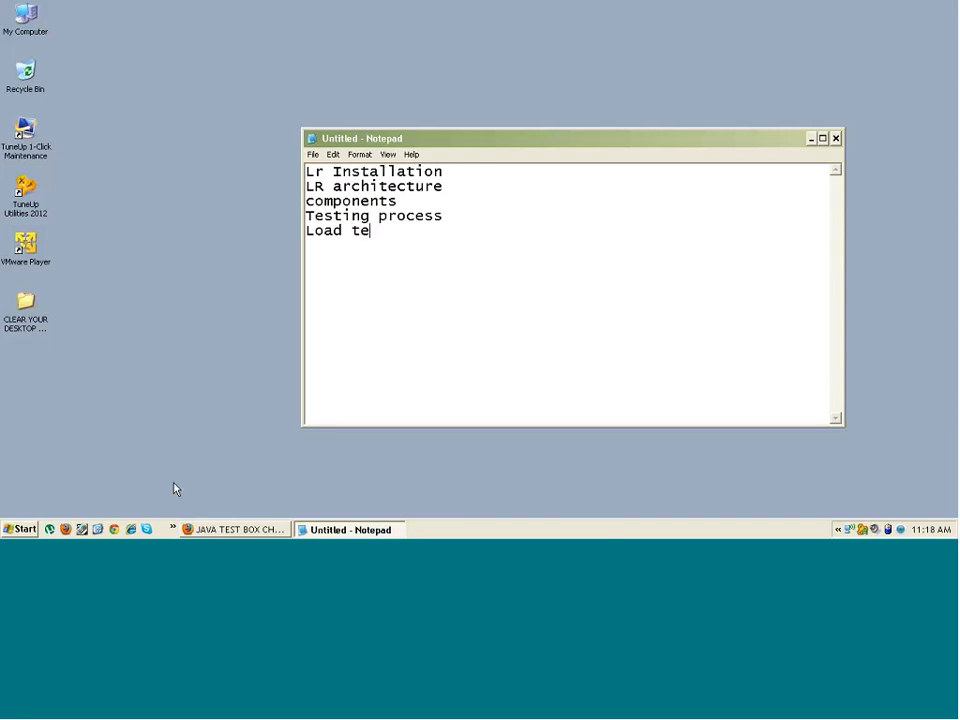
pyautogui.write('sting pr')
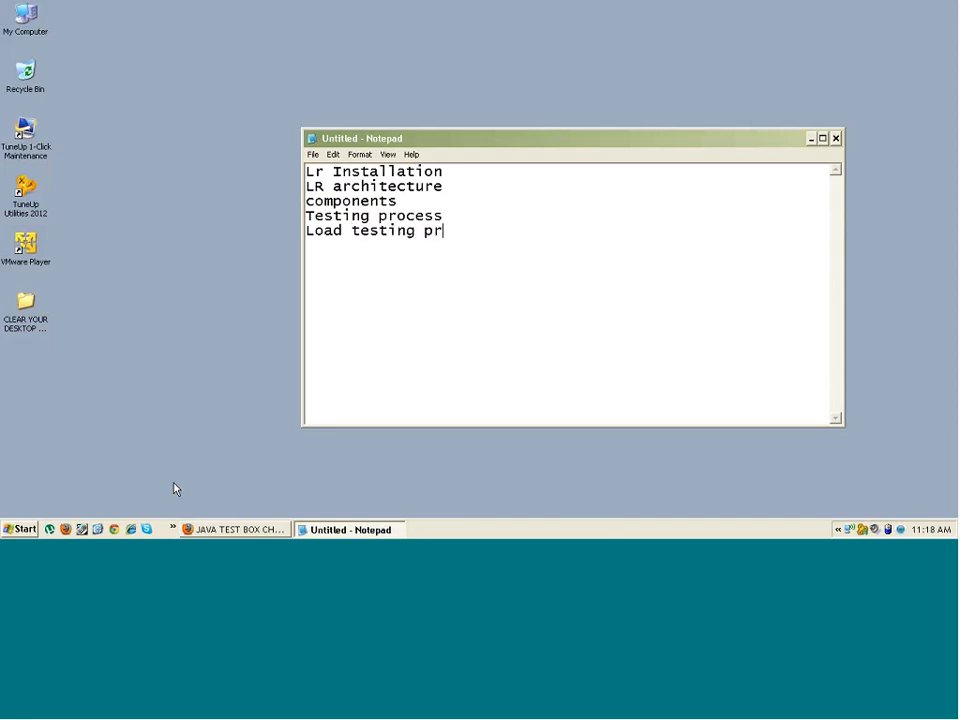
pyautogui.write('ocess')
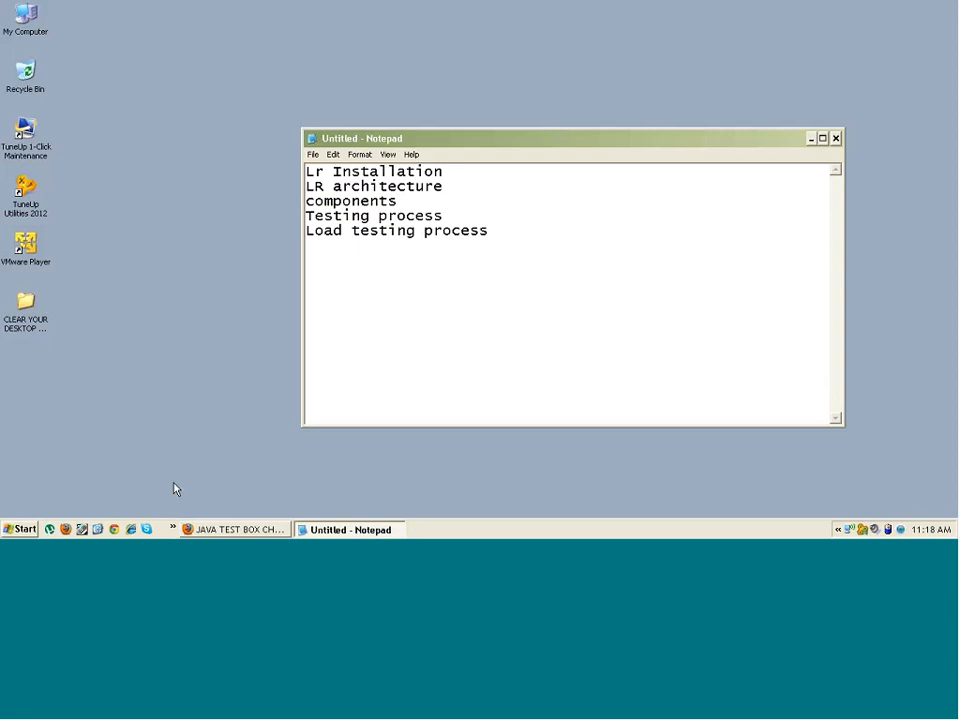
# Replace 'process' on the last line so it reads 'Load testing objecting'
pyautogui.click(488, 230)
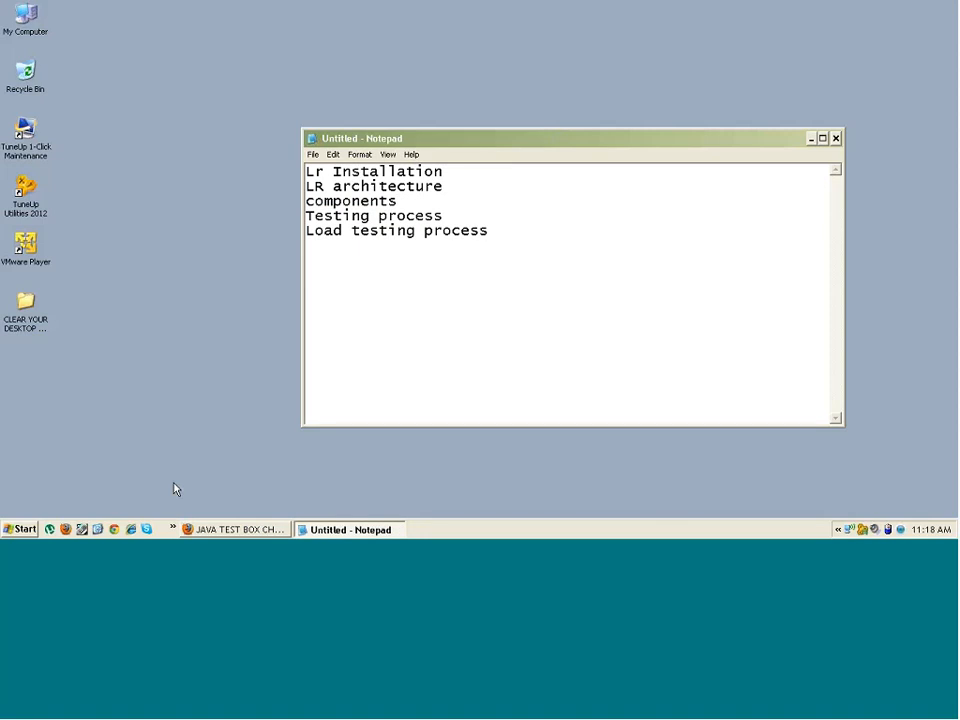
pyautogui.click(488, 230)
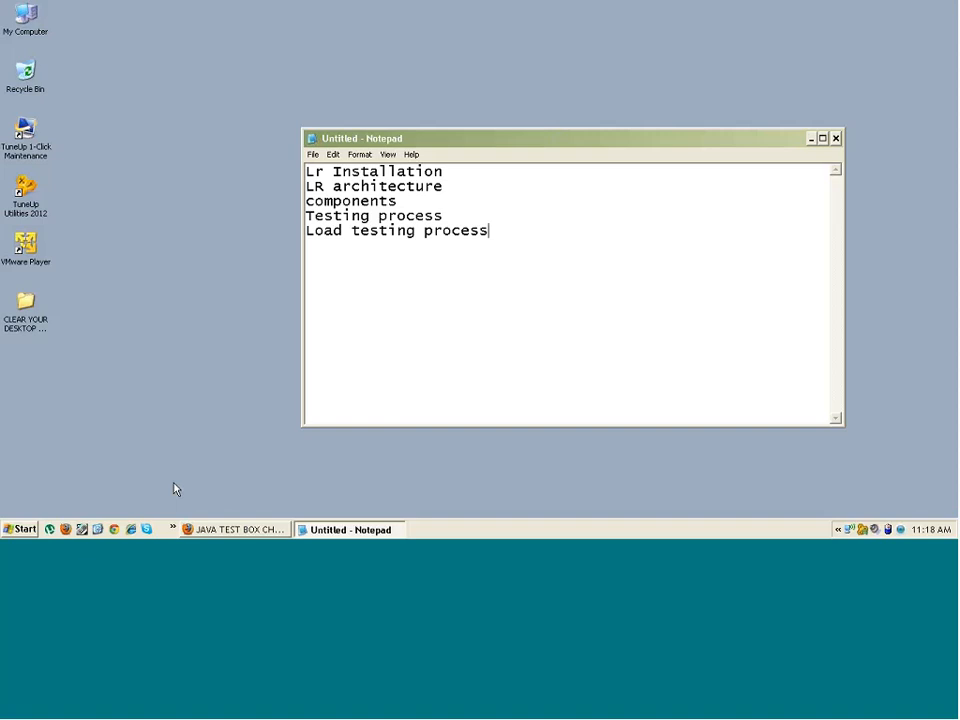
pyautogui.press('BackSpace')
pyautogui.write('bject')
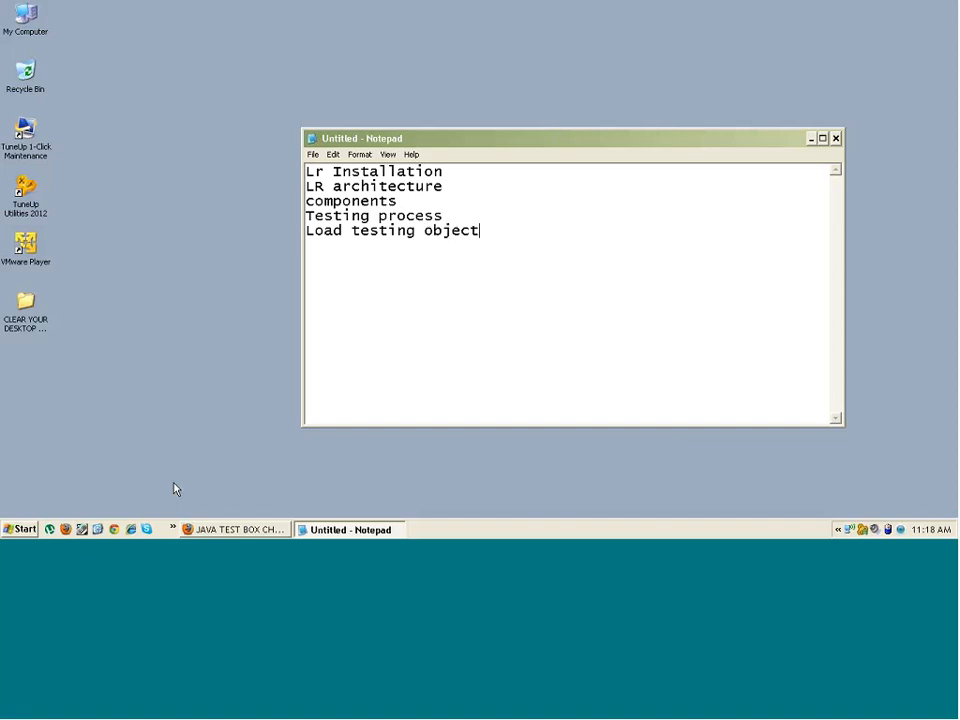
pyautogui.write('ing')
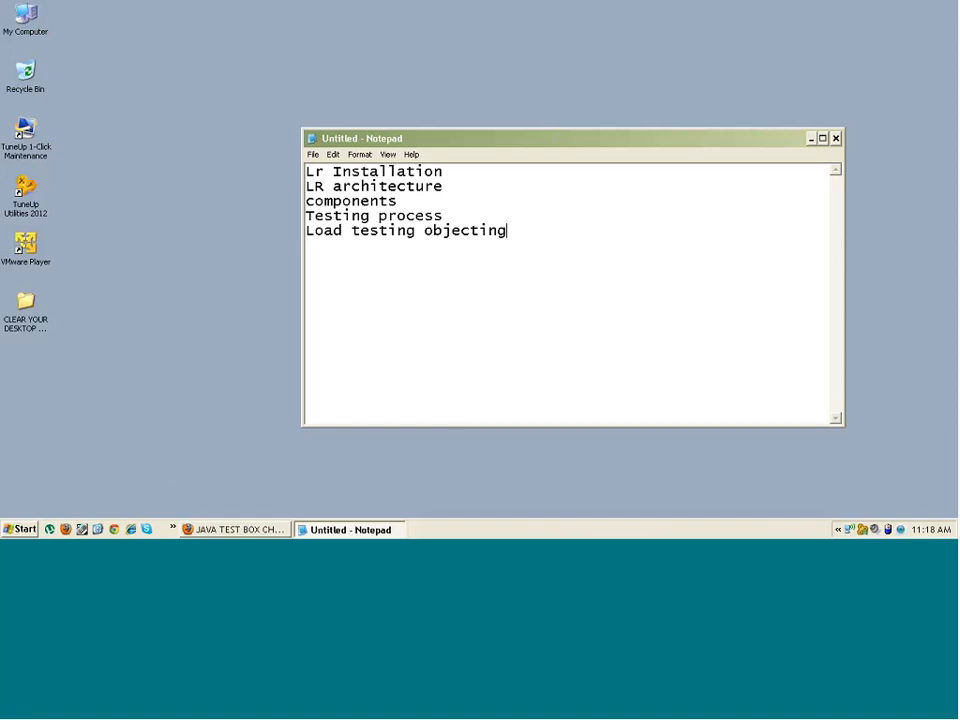
pyautogui.moveTo(172, 500)
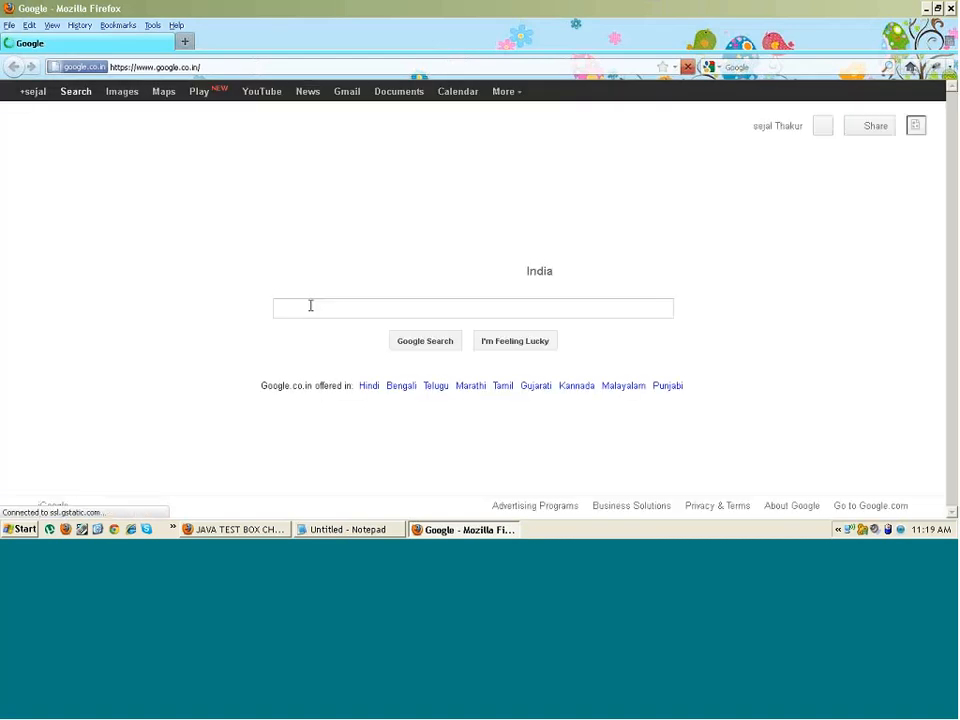
# Run a Google search for 'download hp loadrunner 11 trial'
pyautogui.write('ho')
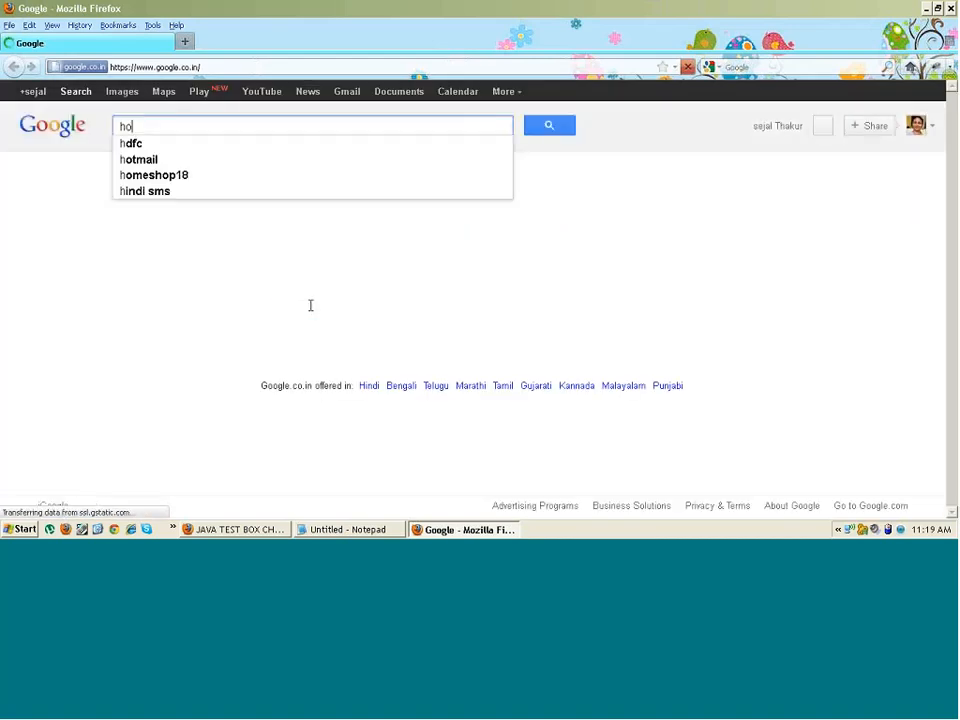
pyautogui.write('hp loadrunner 11')
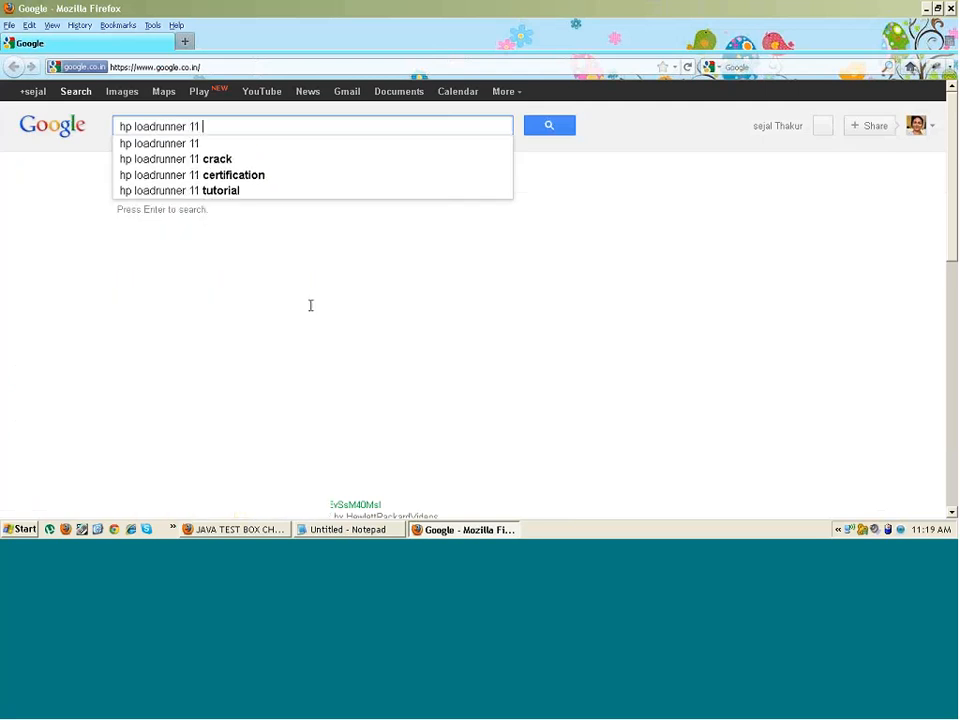
pyautogui.write('trial')
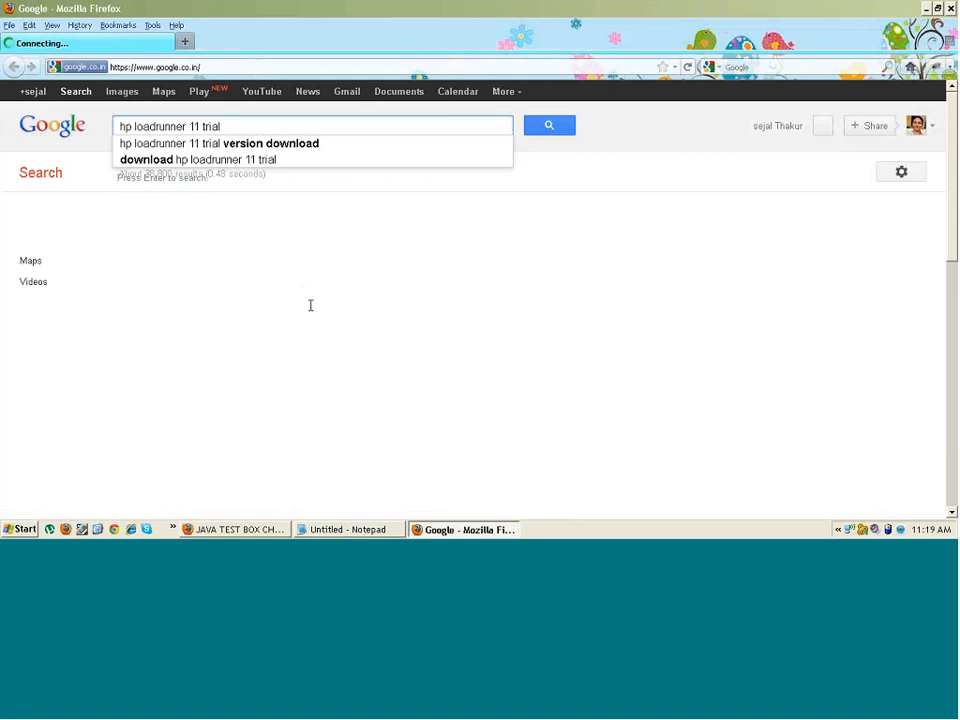
pyautogui.click(548, 124)
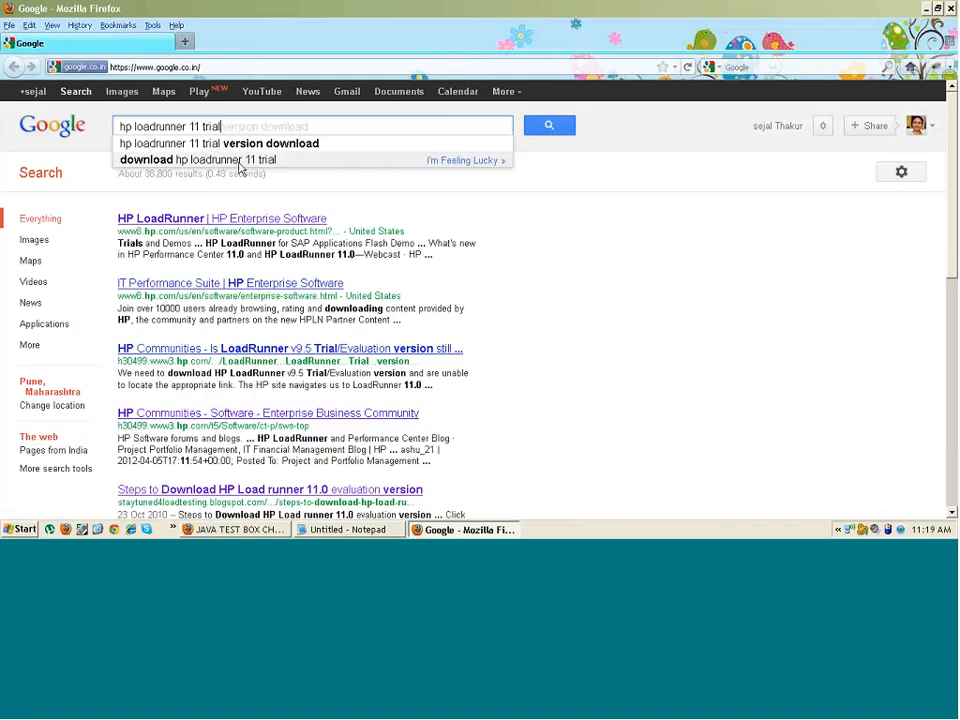
pyautogui.click(198, 160)
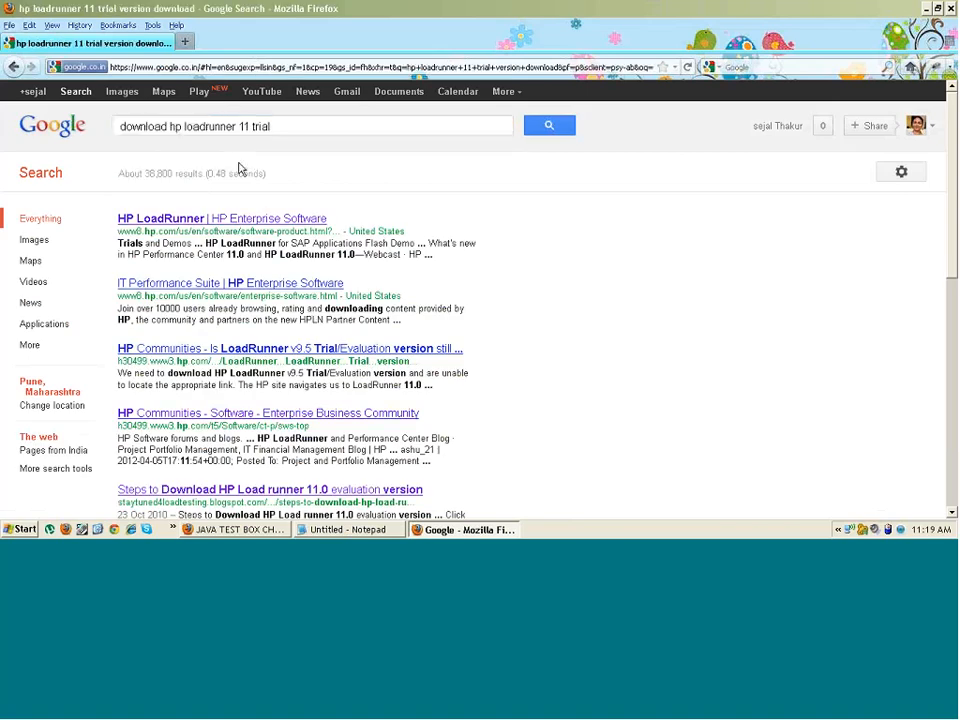
pyautogui.click(548, 124)
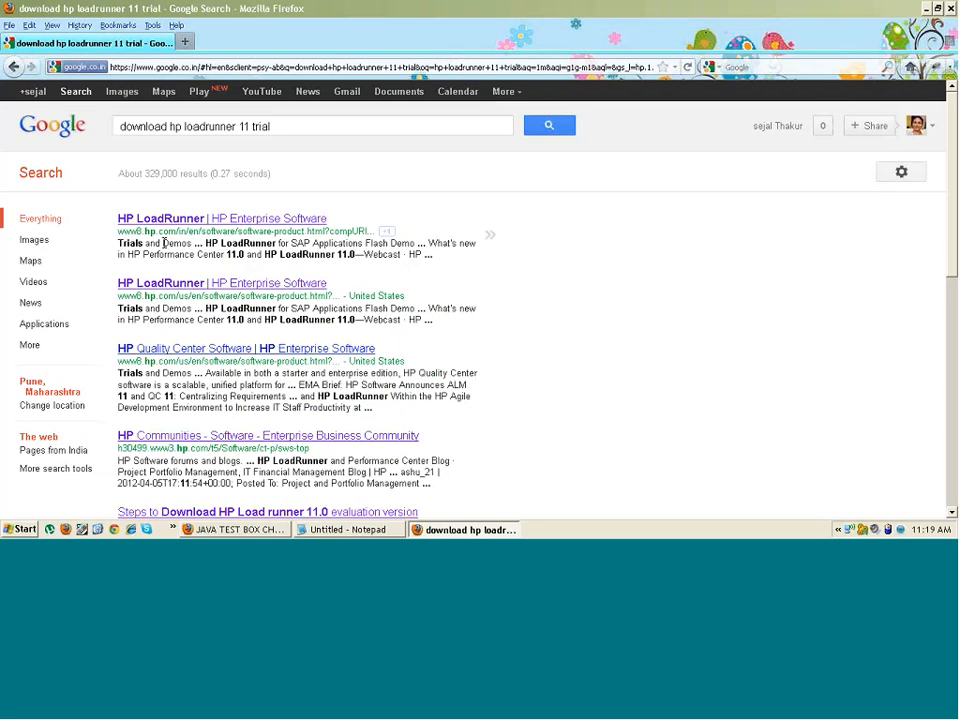
pyautogui.moveTo(222, 218)
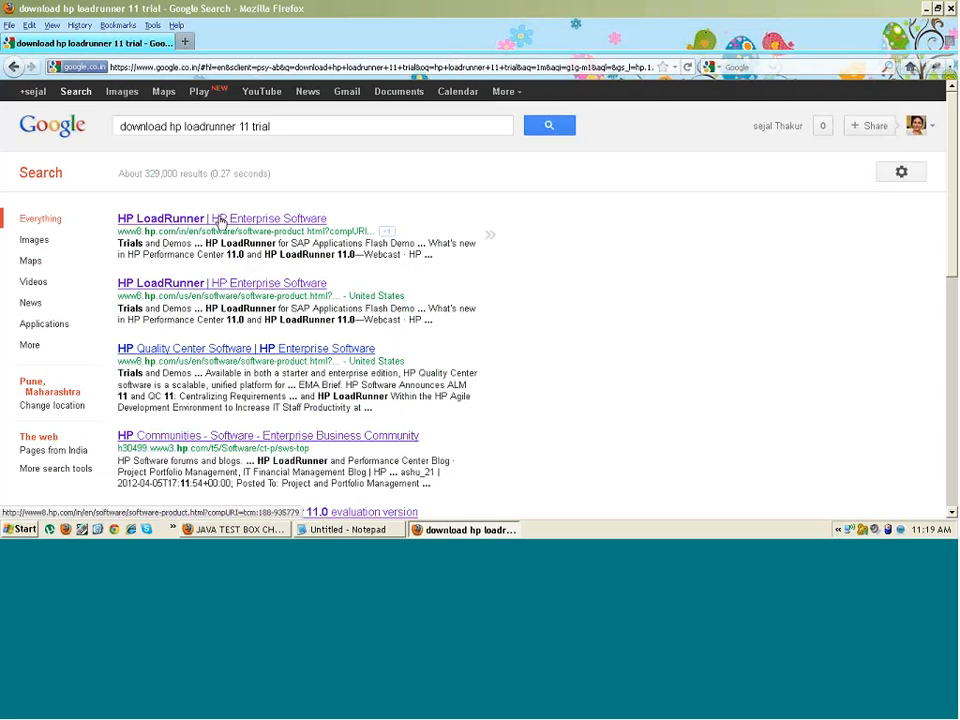
# Open the 'HP LoadRunner | HP Enterprise Software' result from the search
pyautogui.click(220, 218)
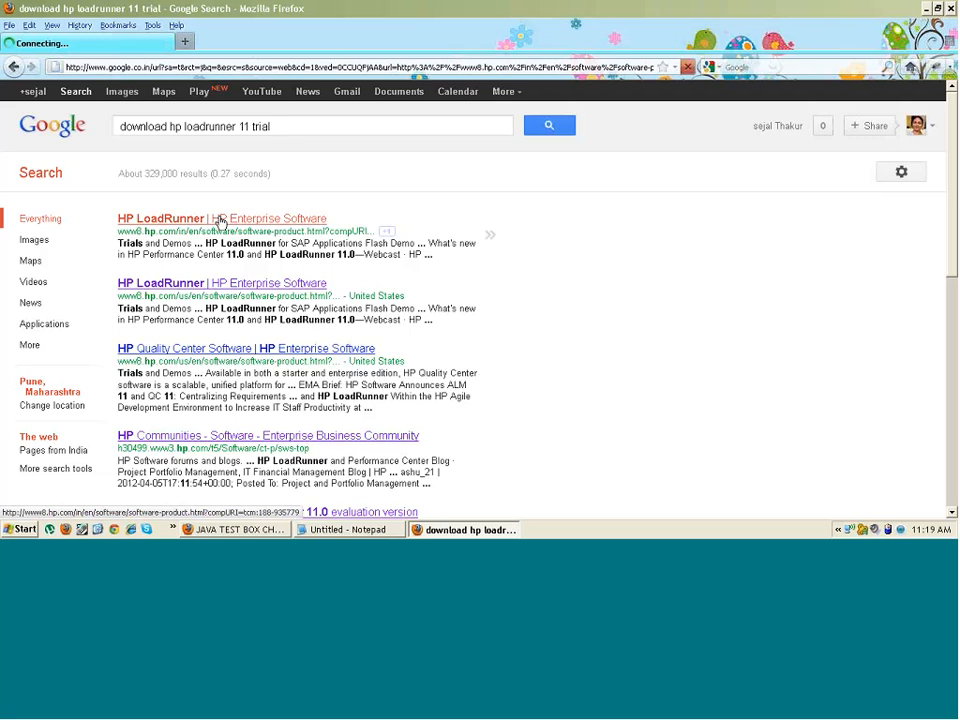
pyautogui.click(220, 218)
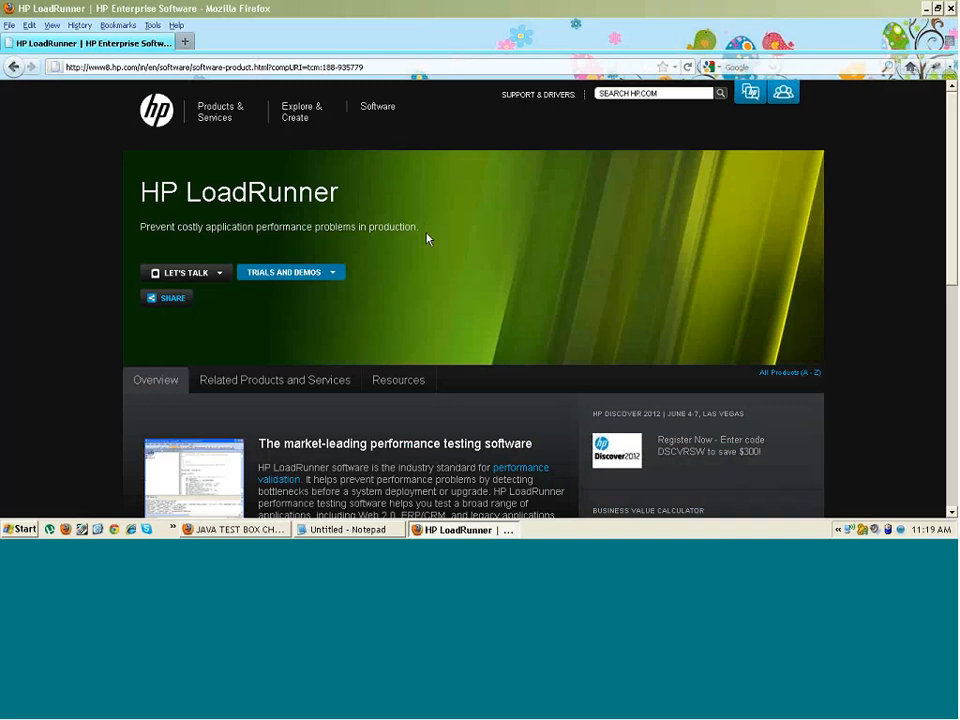
pyautogui.moveTo(380, 248)
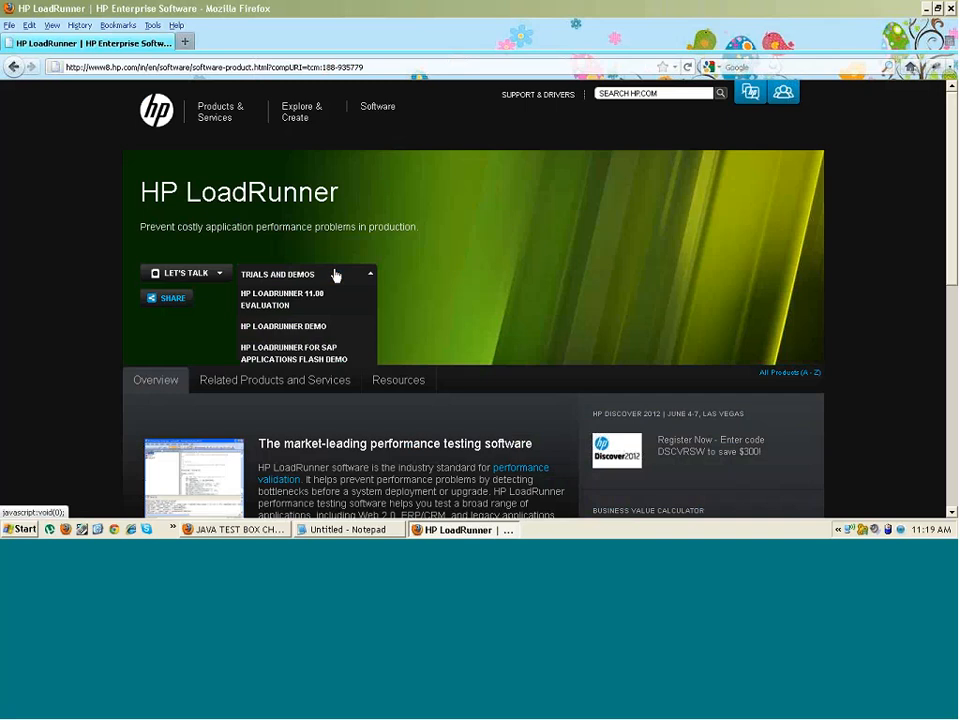
pyautogui.moveTo(322, 304)
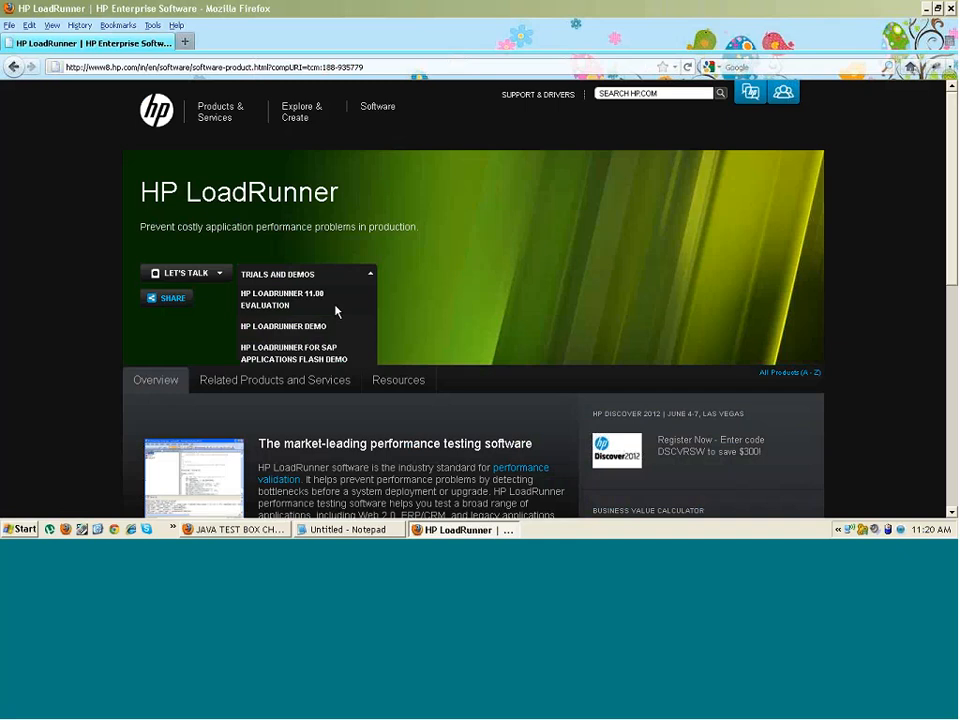
pyautogui.moveTo(332, 312)
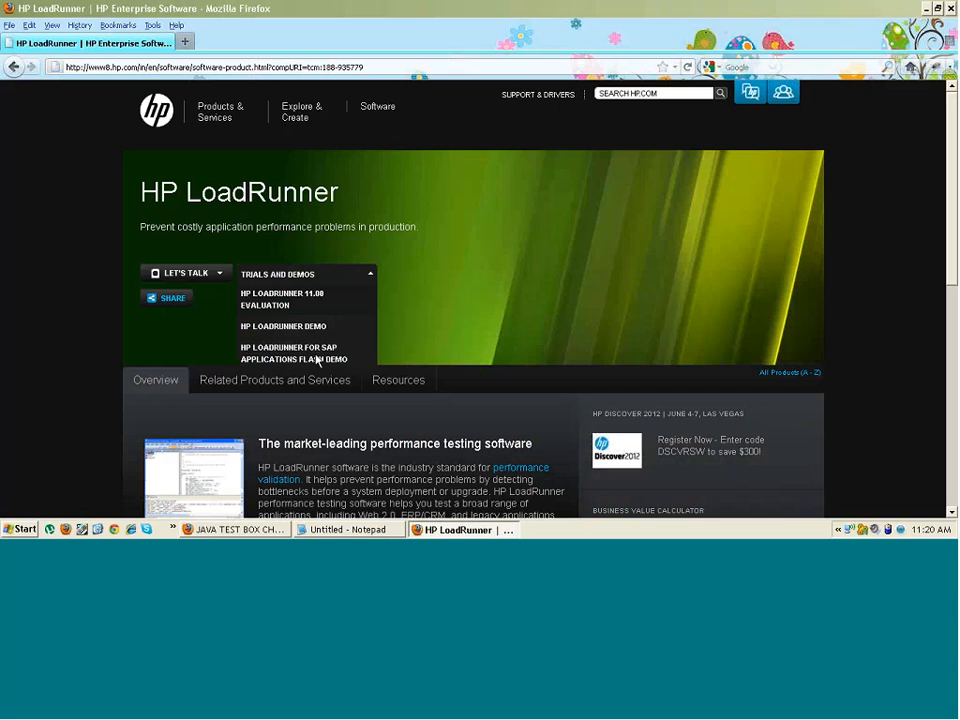
pyautogui.moveTo(324, 352)
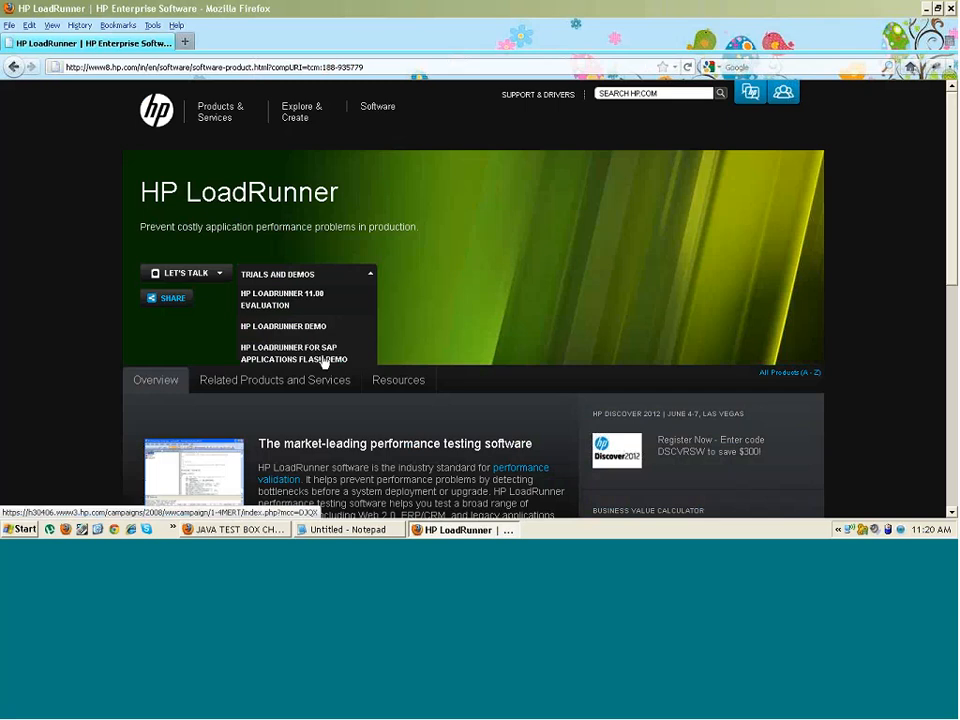
pyautogui.moveTo(348, 356)
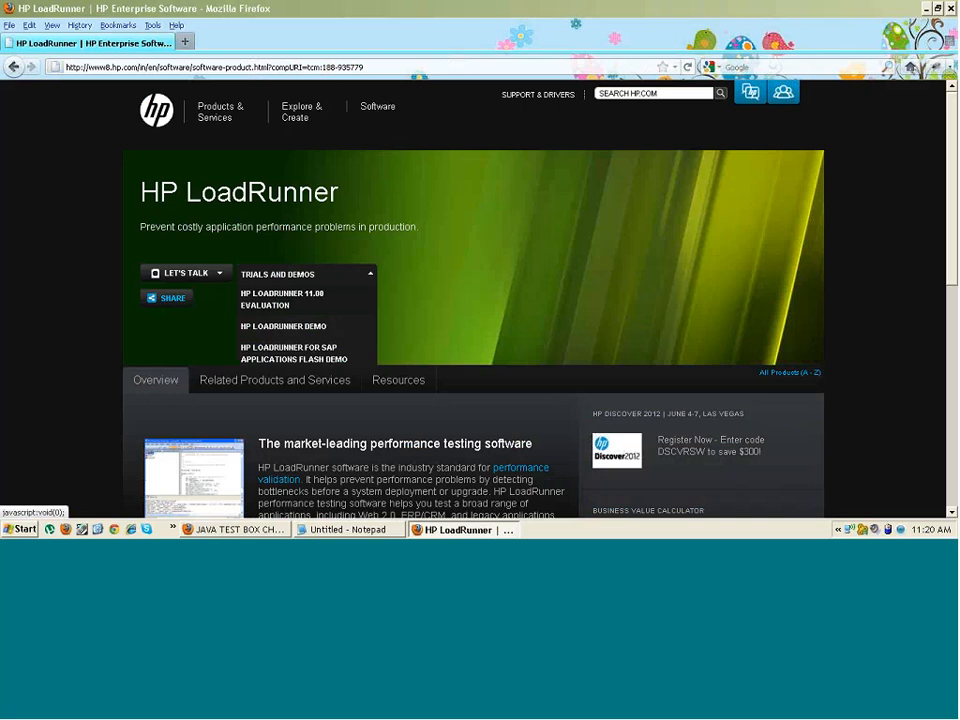
pyautogui.moveTo(284, 304)
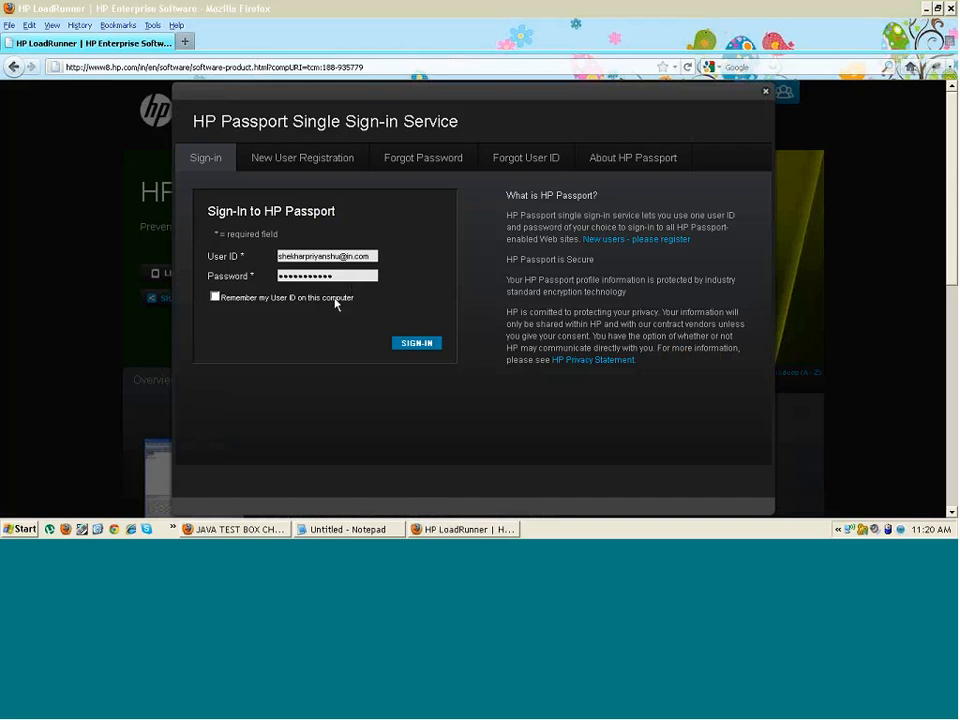
pyautogui.moveTo(290, 170)
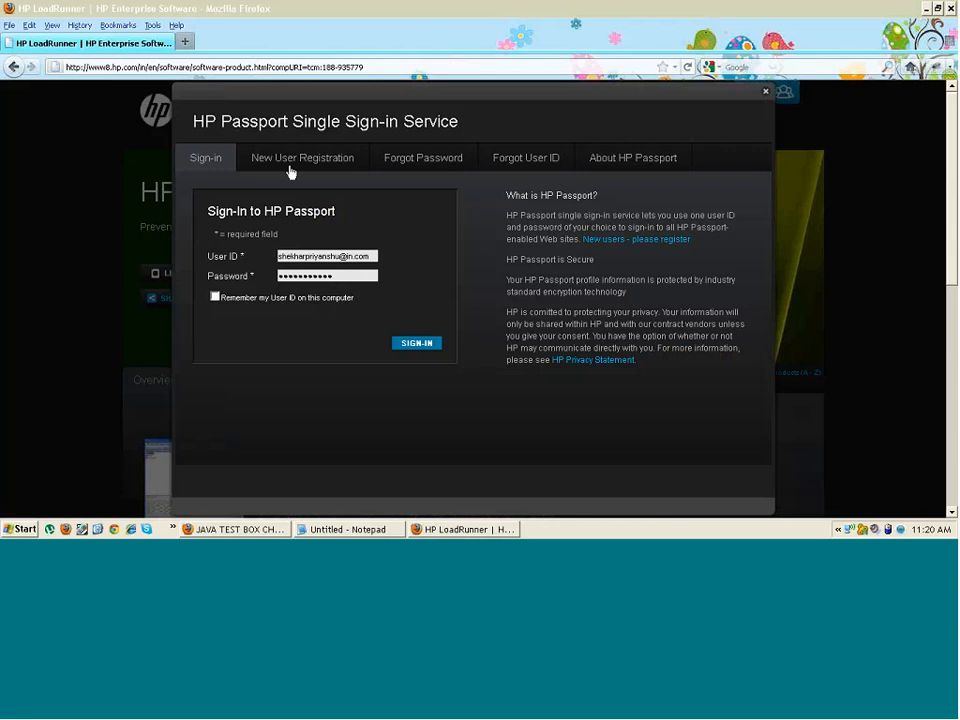
pyautogui.moveTo(290, 170)
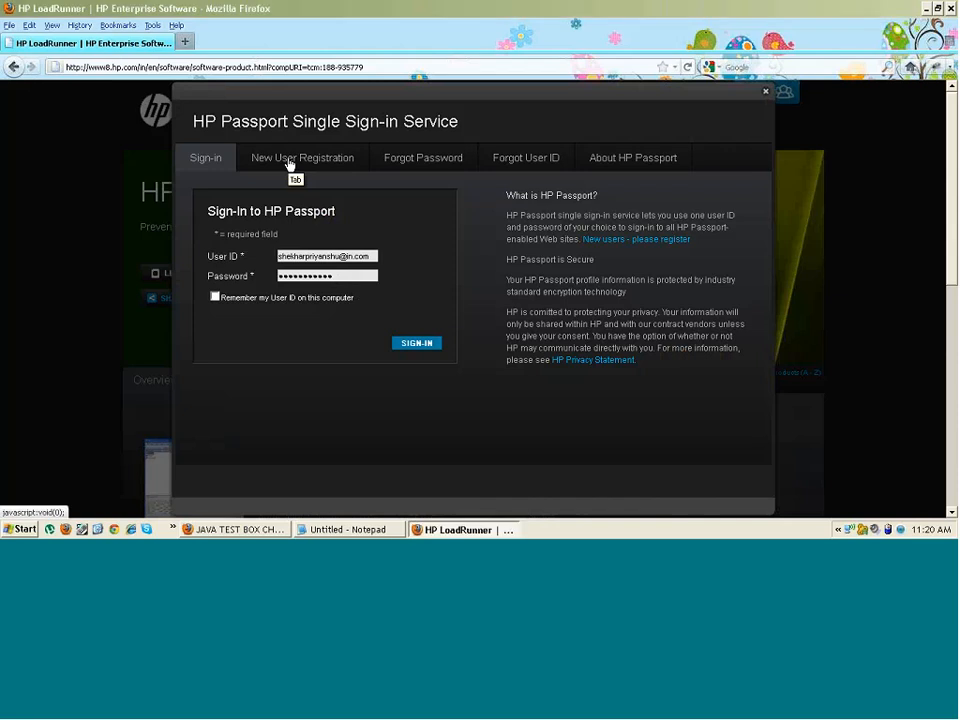
# Switch to HP Passport New User Registration and review the form down to contact preferences
pyautogui.click(302, 156)
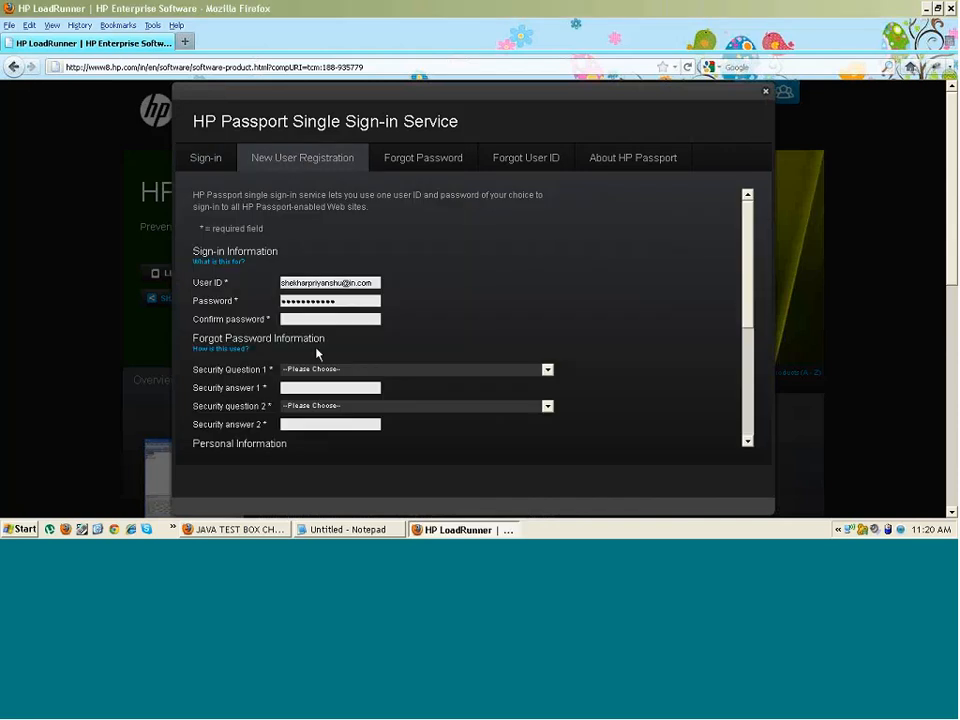
pyautogui.moveTo(748, 280)
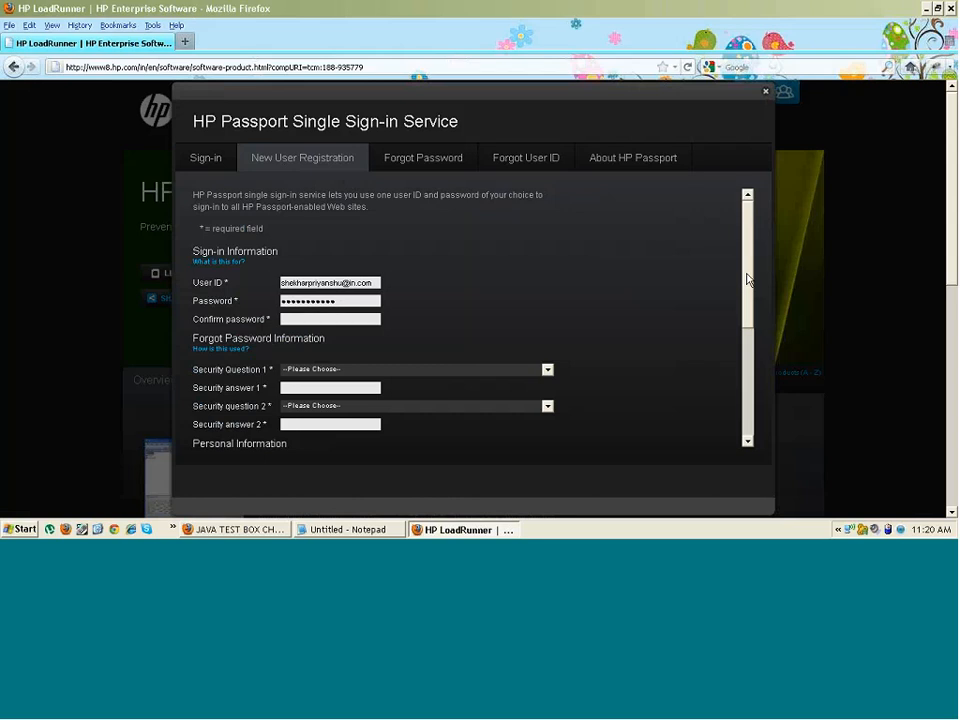
pyautogui.scroll(-3)
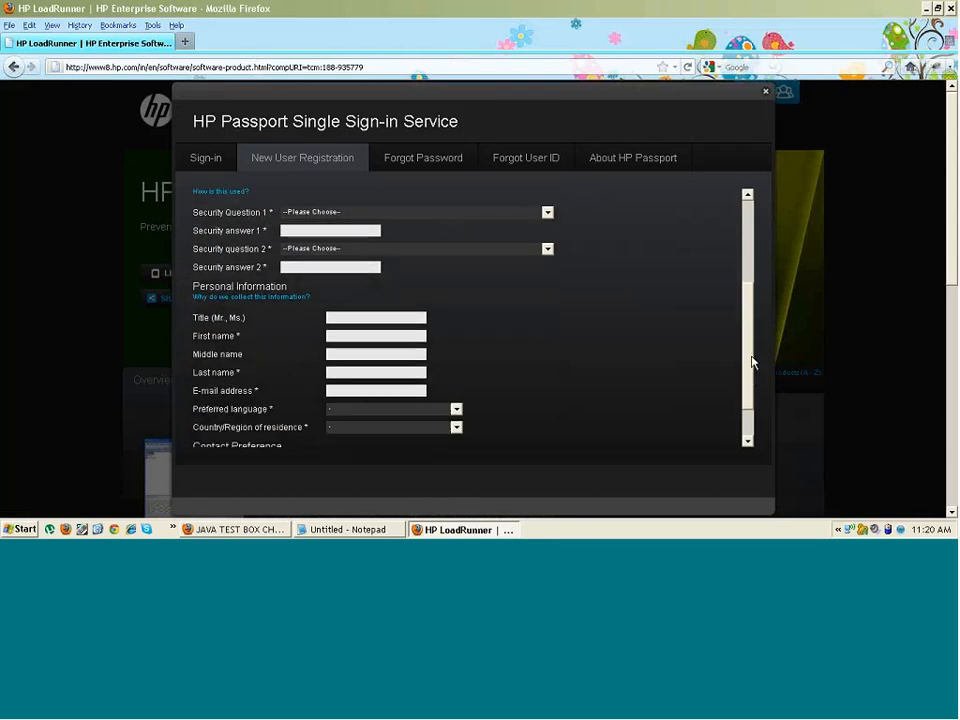
pyautogui.scroll(-3)
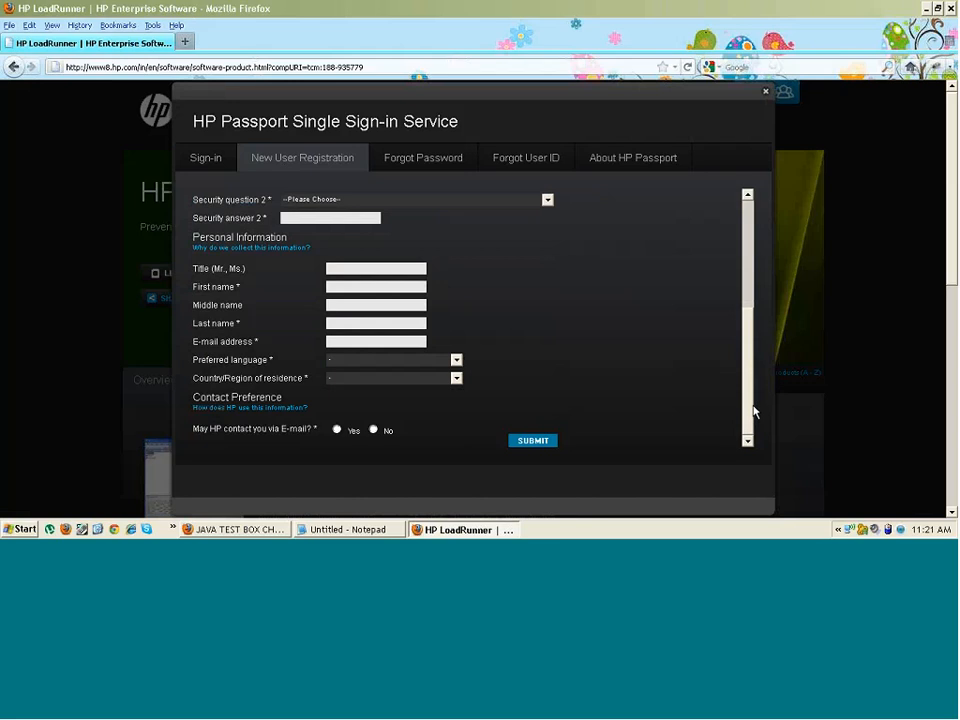
pyautogui.moveTo(544, 428)
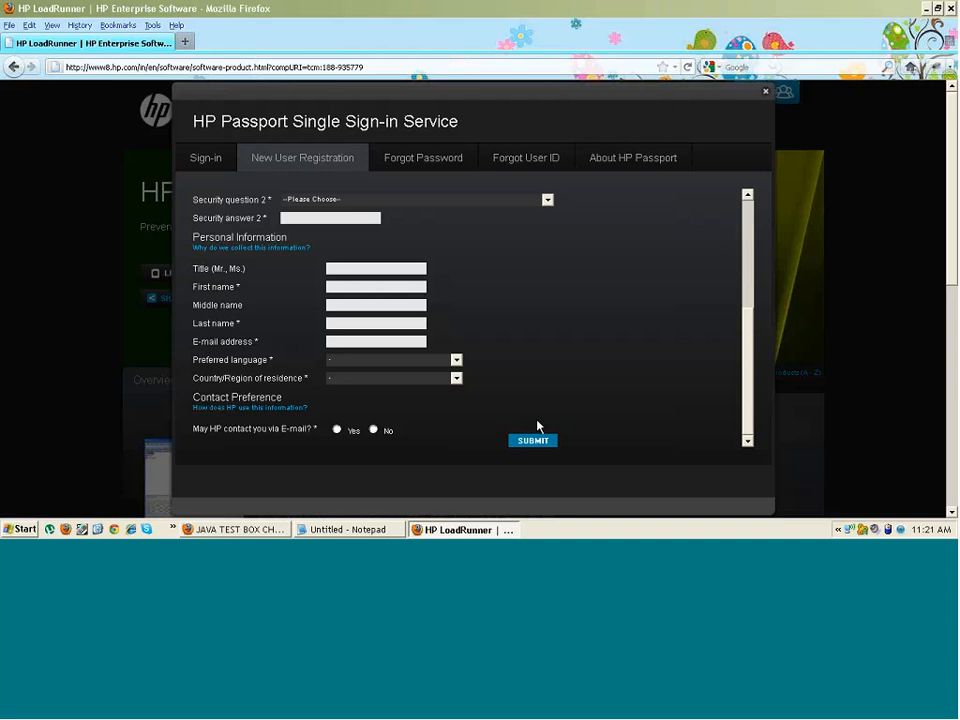
pyautogui.moveTo(536, 428)
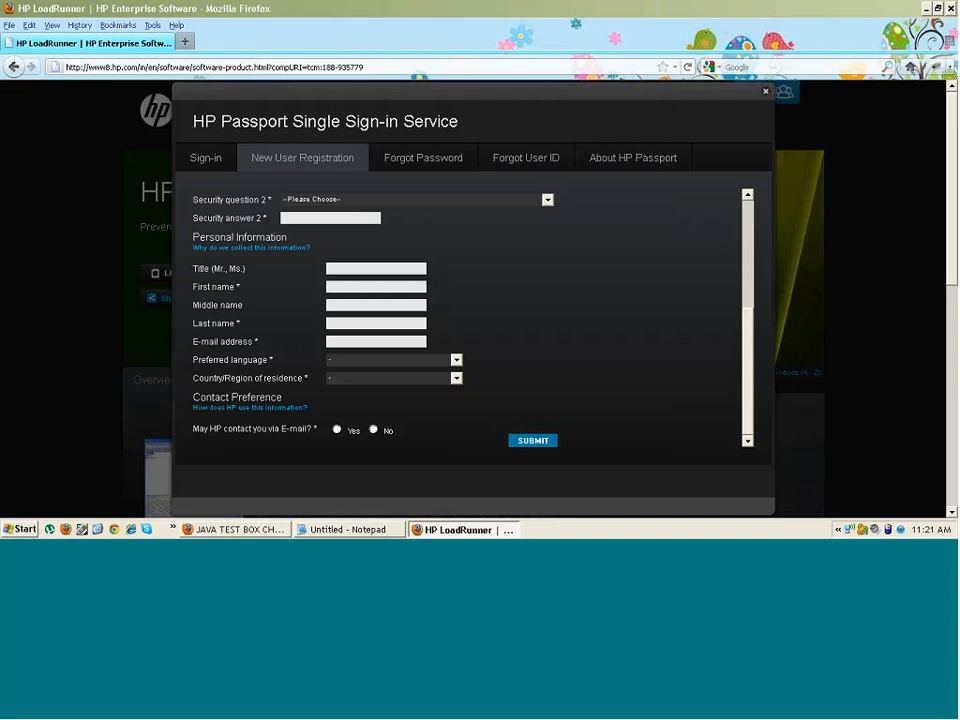
pyautogui.moveTo(706, 216)
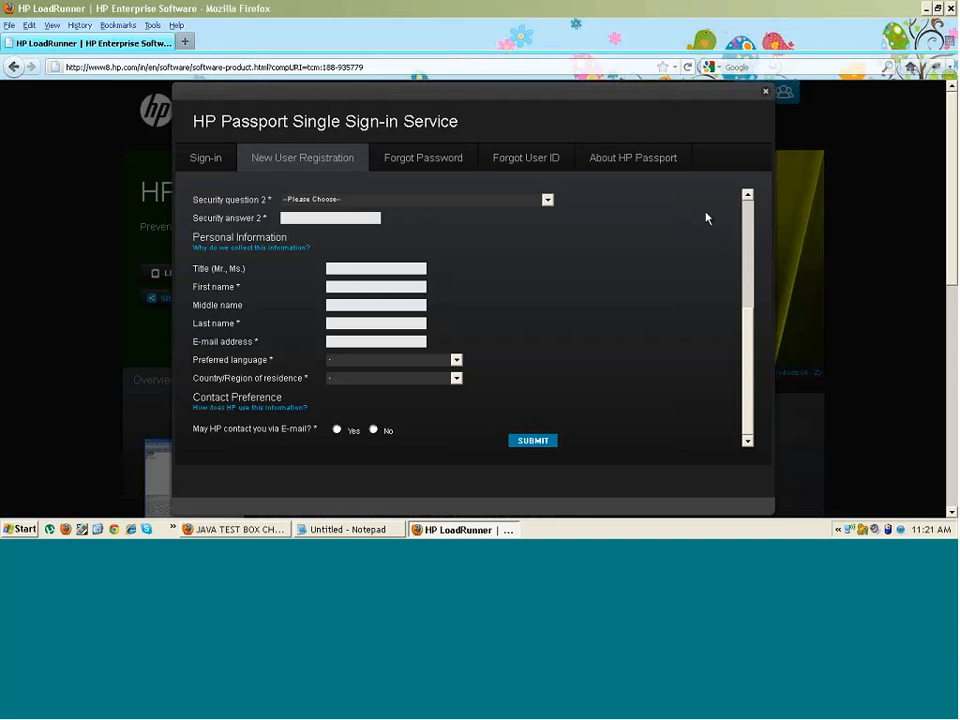